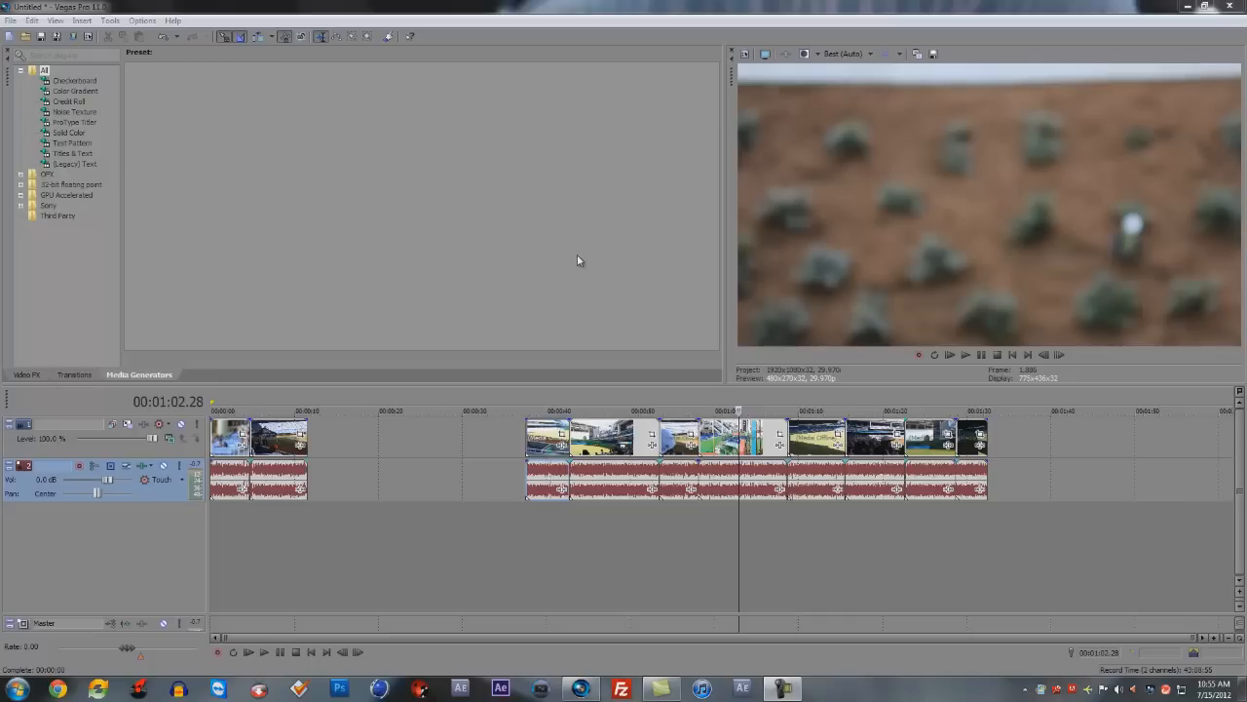
{"action": "mouse_move", "coordinate": [598, 506]}
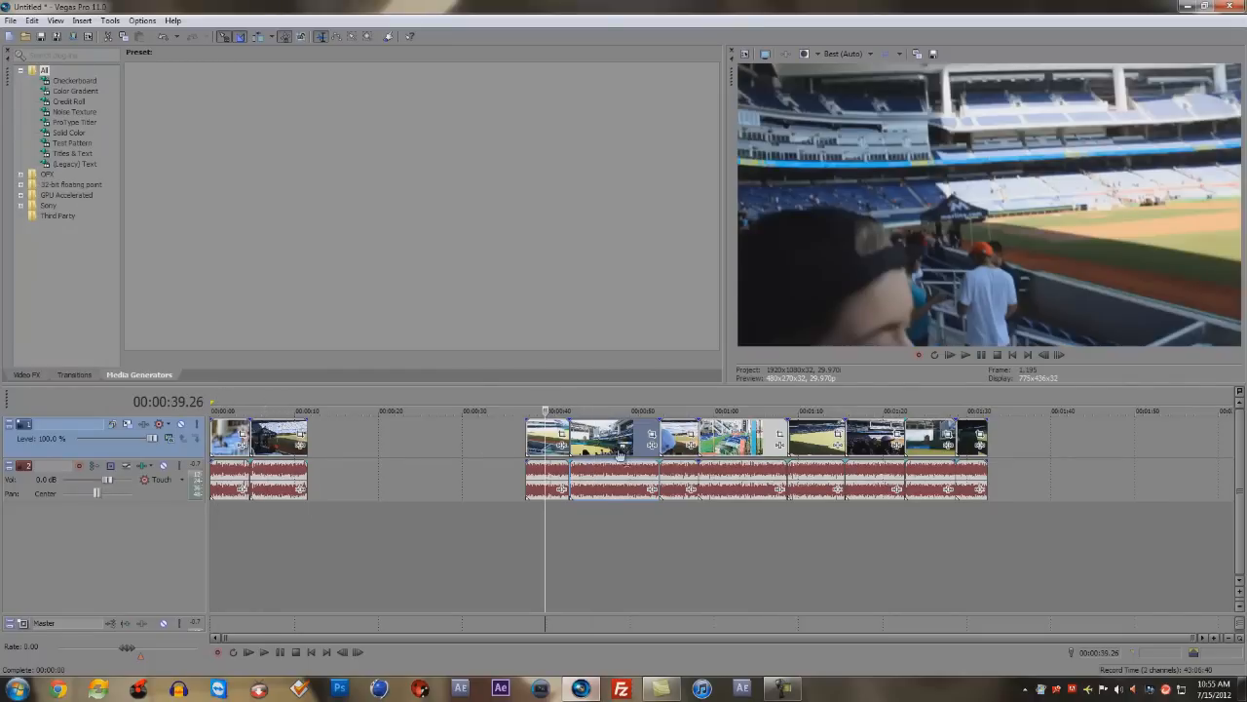
{"action": "mouse_move", "coordinate": [348, 478]}
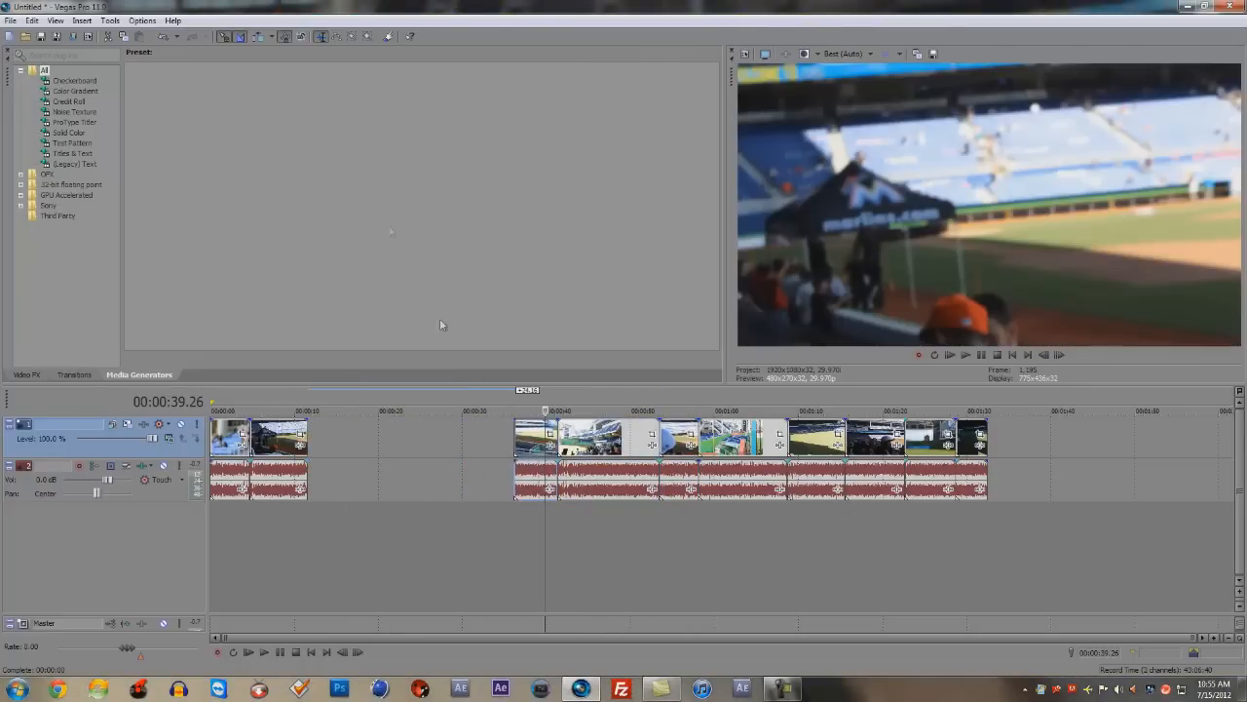
{"action": "mouse_move", "coordinate": [260, 39]}
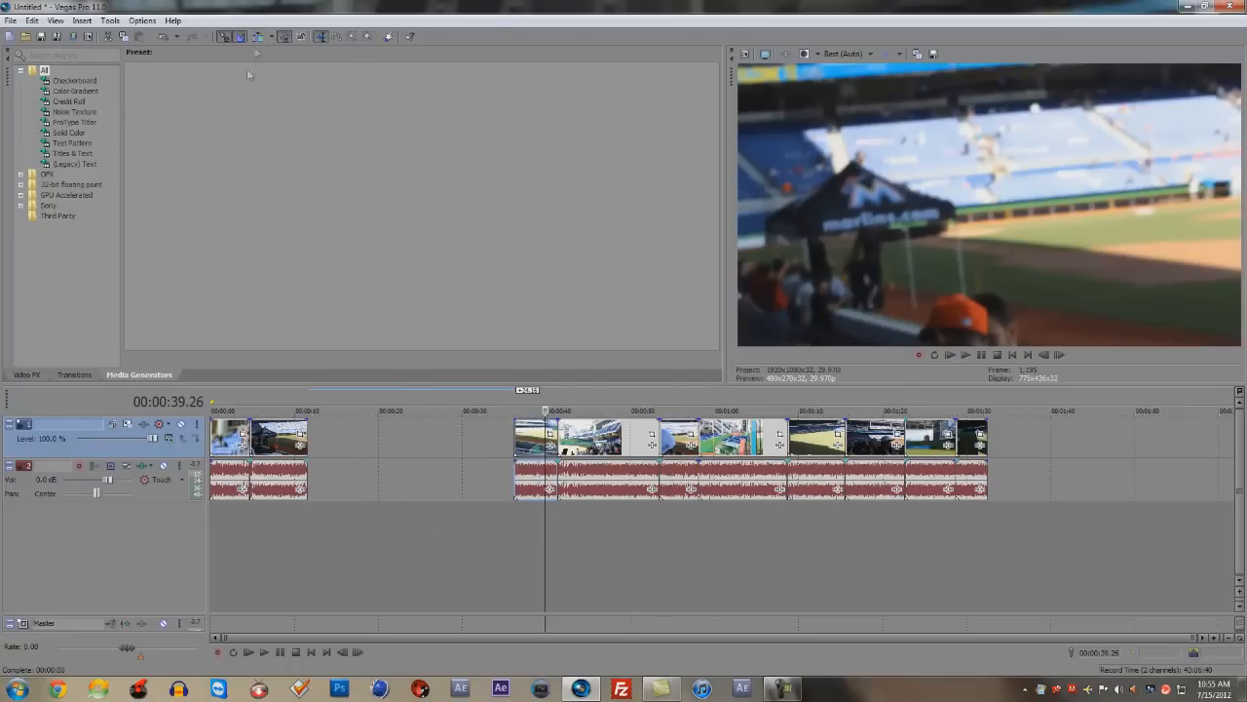
{"action": "mouse_move", "coordinate": [259, 36]}
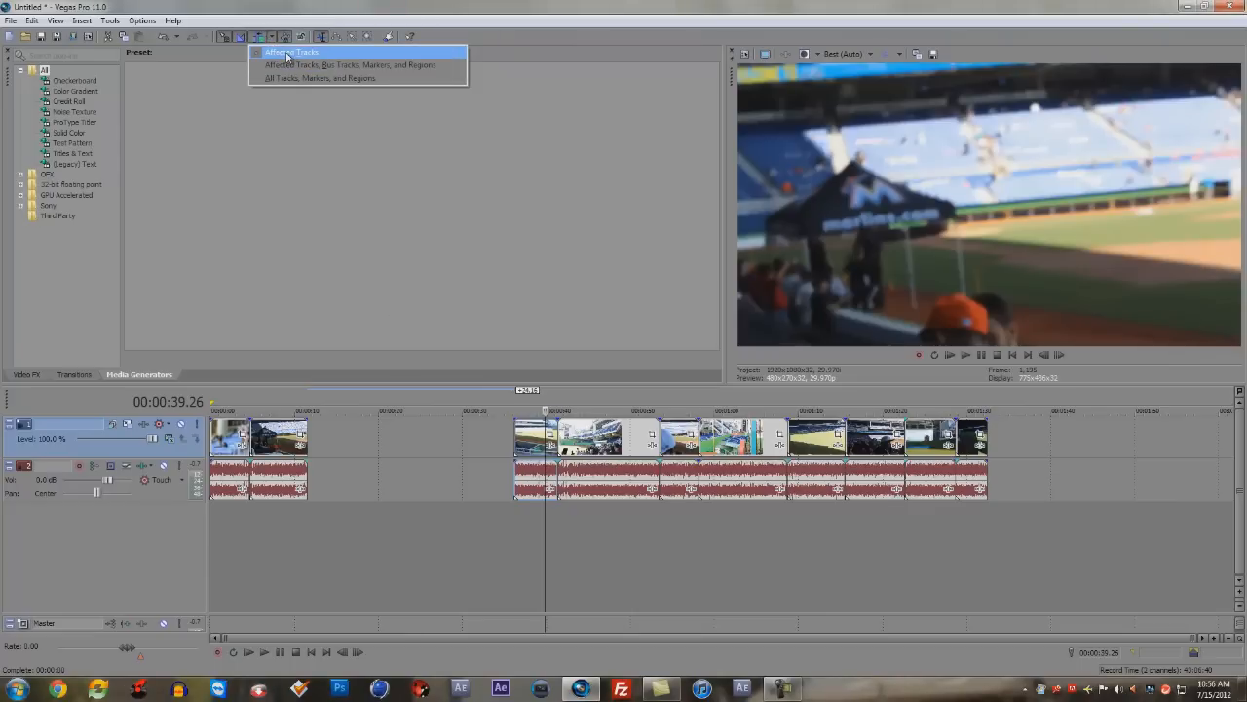
{"action": "mouse_move", "coordinate": [320, 78]}
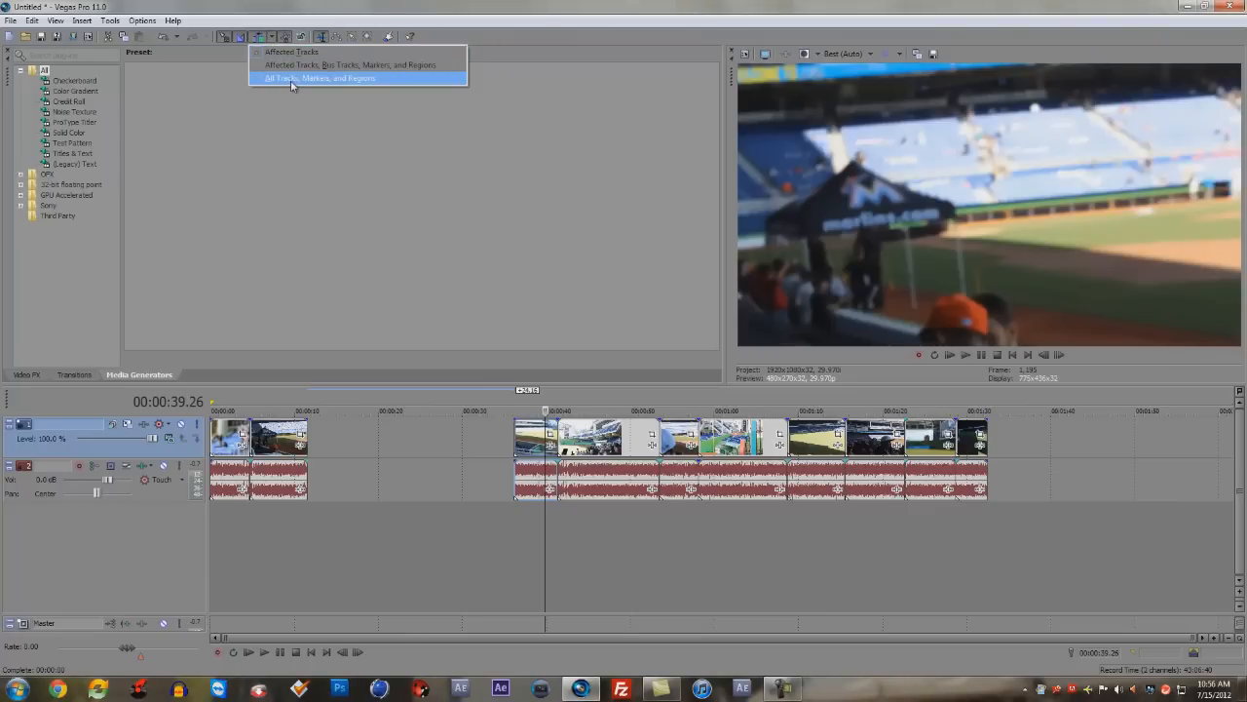
Set the Auto Ripple mode to All Tracks, Markers, and Regions
{"action": "left_click", "coordinate": [320, 78]}
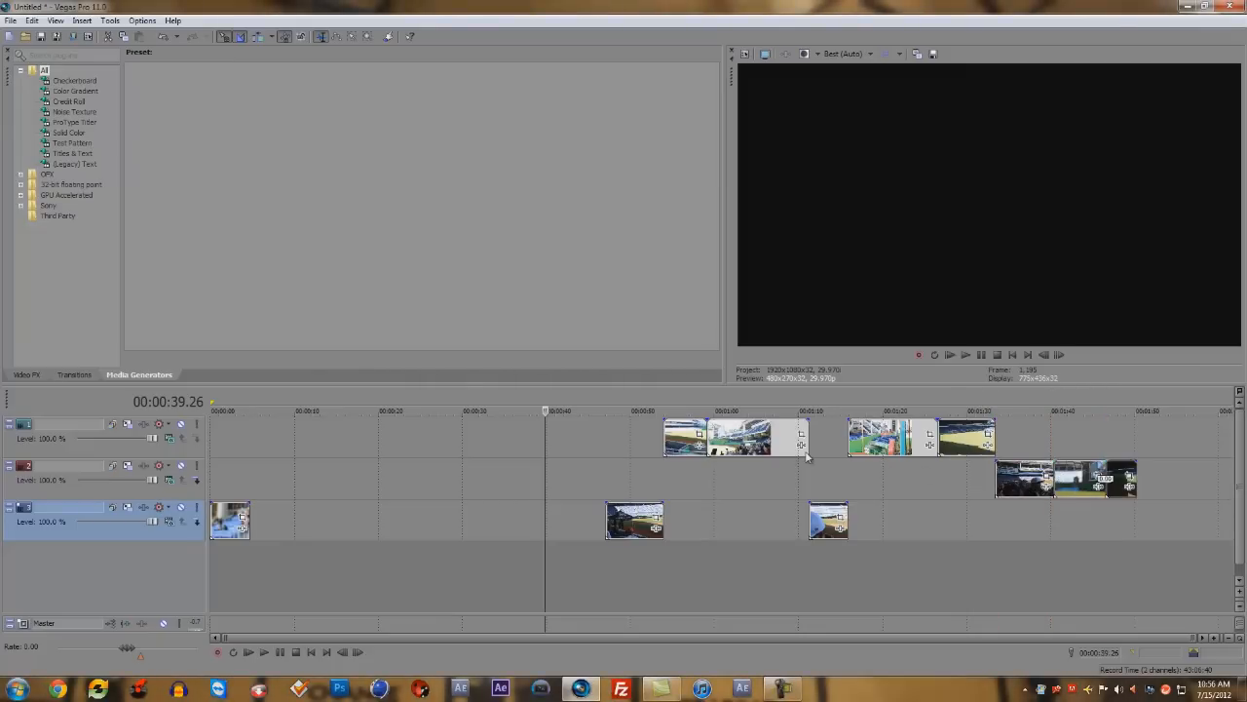
Ripple-edit so later clips on all three tracks shift earlier, then show the All Tracks ripple option
{"action": "left_click", "coordinate": [271, 36]}
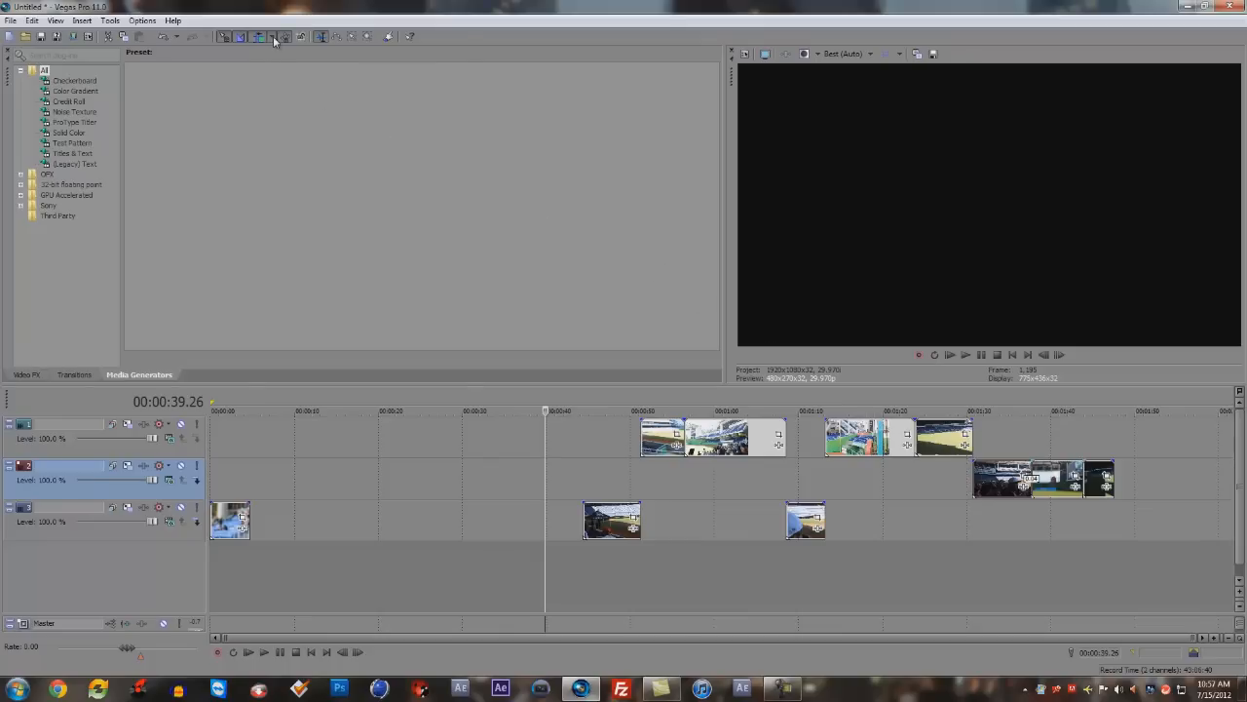
{"action": "left_click", "coordinate": [272, 37]}
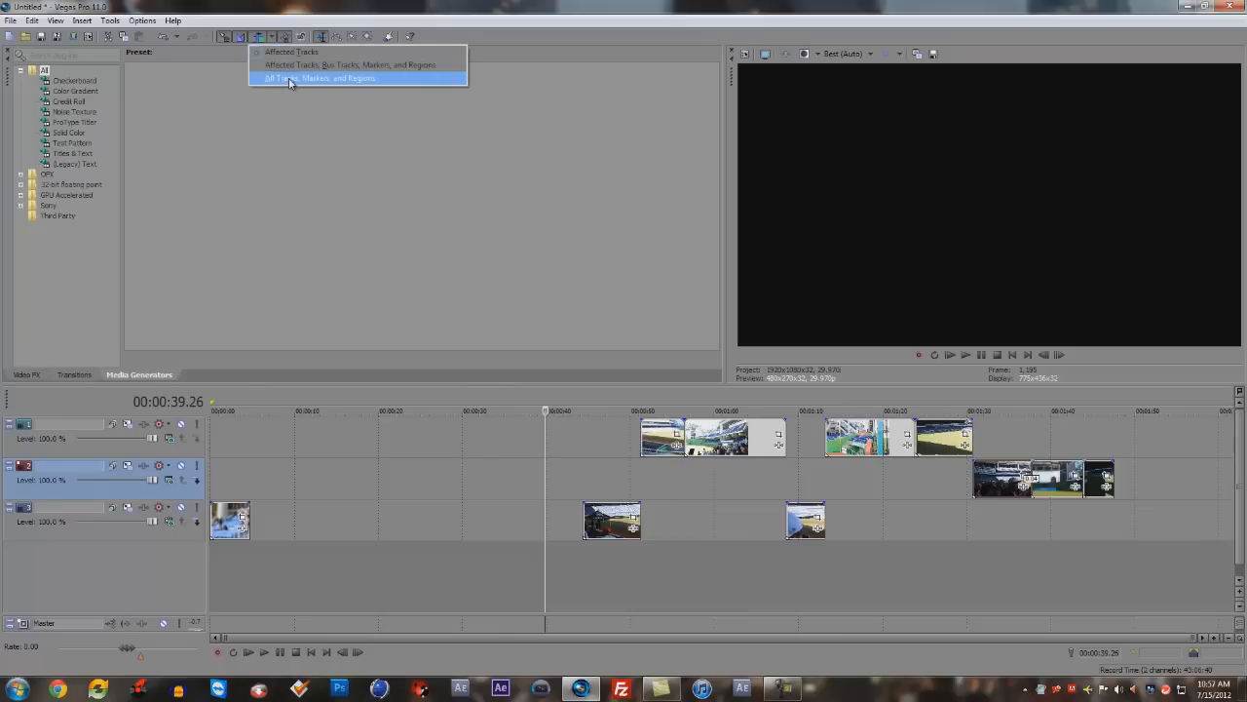